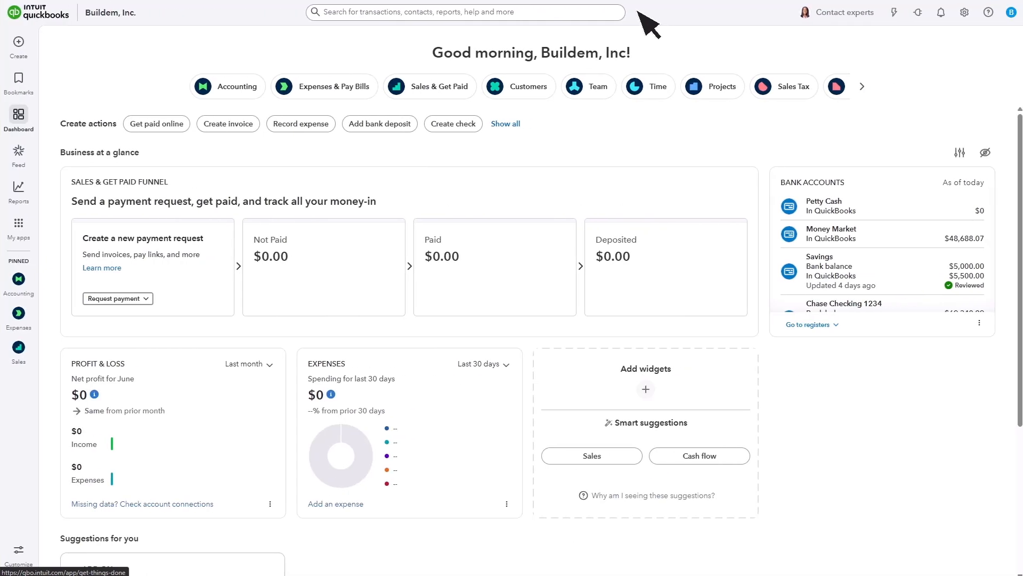
pyautogui.moveTo(967, 13)
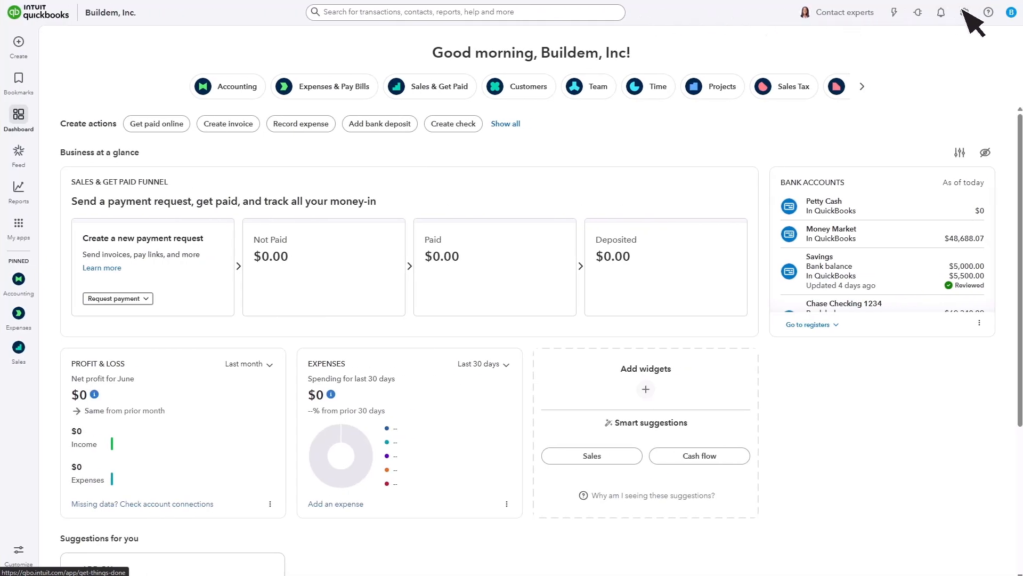
# Open Buildem, Inc.'s Chart of accounts from the settings gear menu.
pyautogui.click(964, 12)
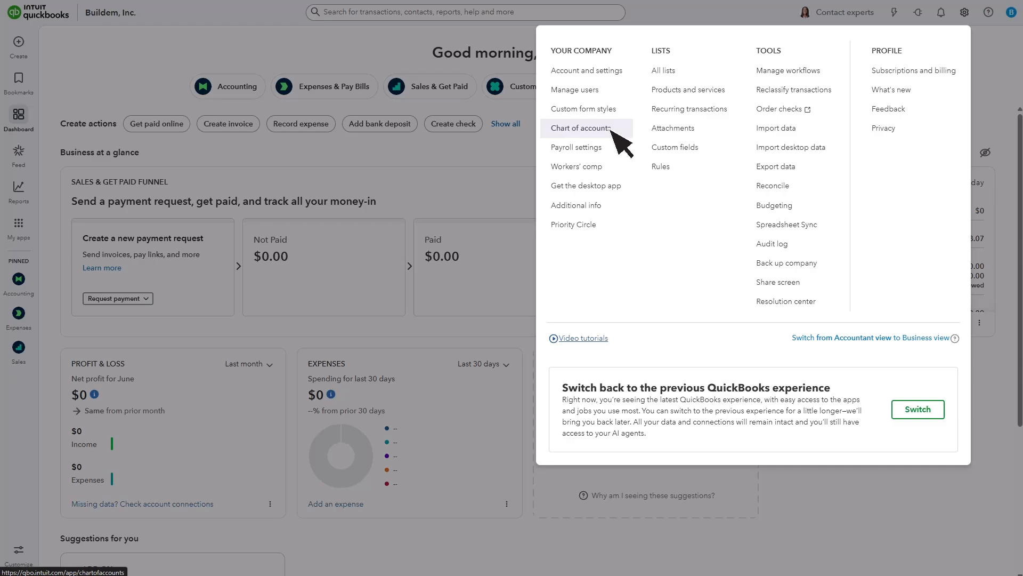
pyautogui.click(581, 128)
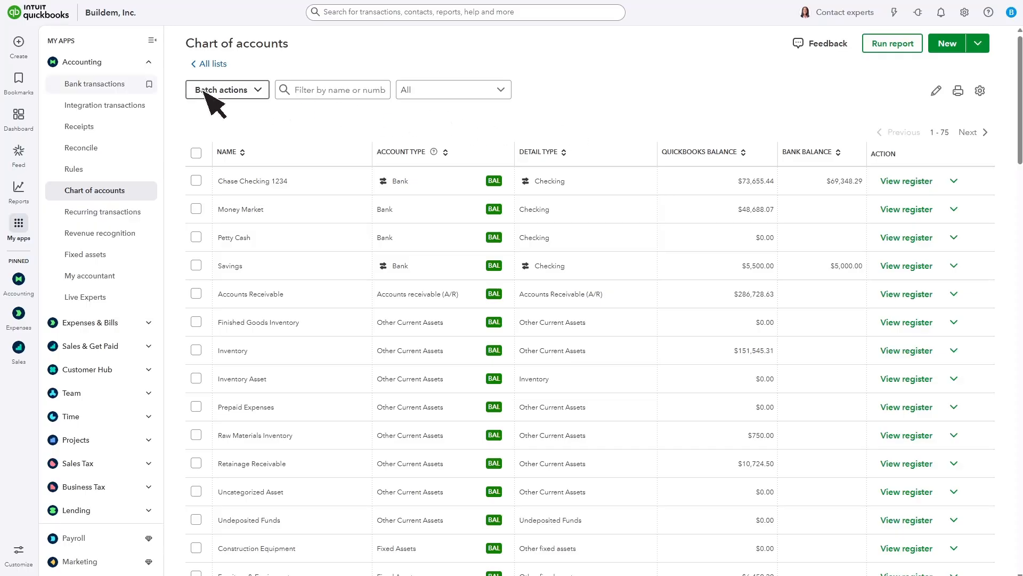
# Post the $24.98 Office Supplies charge from Chase Checking 1234's bank transactions.
pyautogui.click(94, 84)
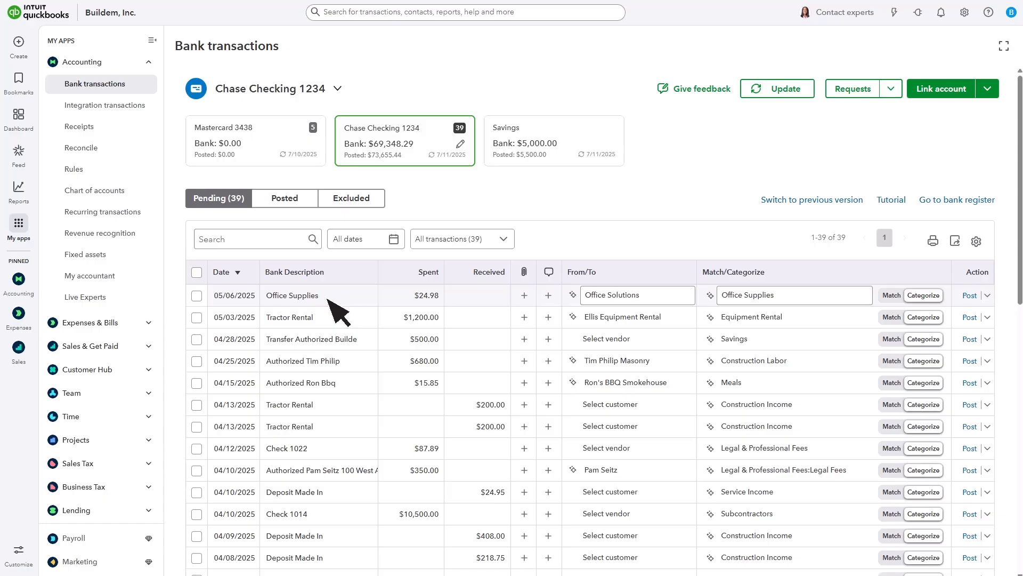
pyautogui.moveTo(481, 311)
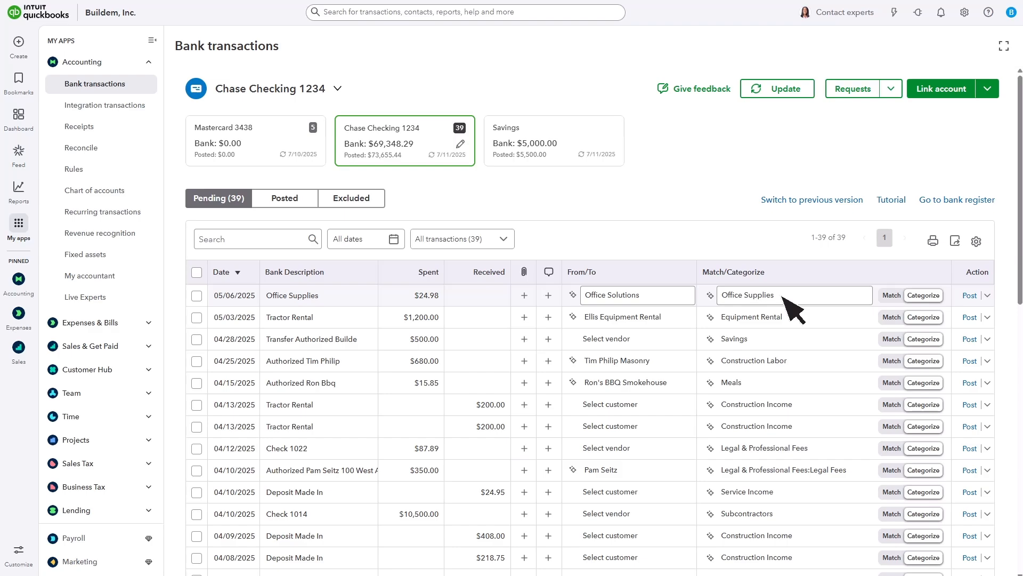
pyautogui.click(794, 295)
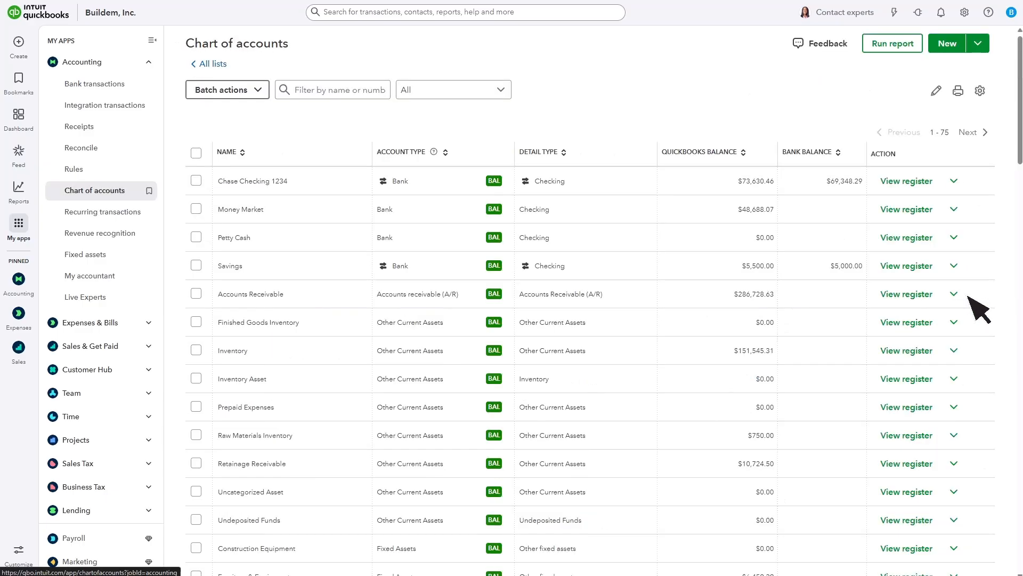
pyautogui.moveTo(796, 218)
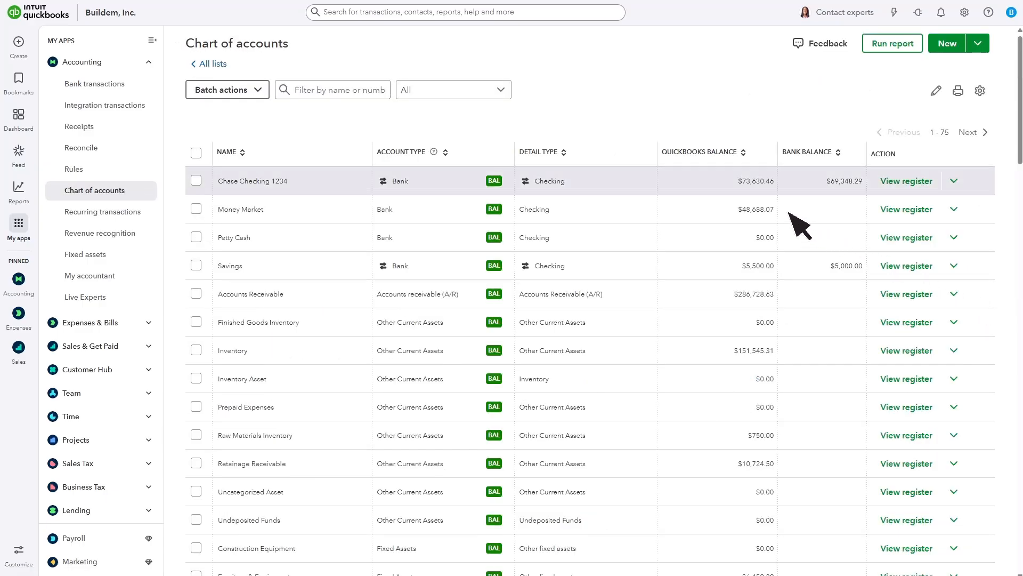
pyautogui.moveTo(784, 200)
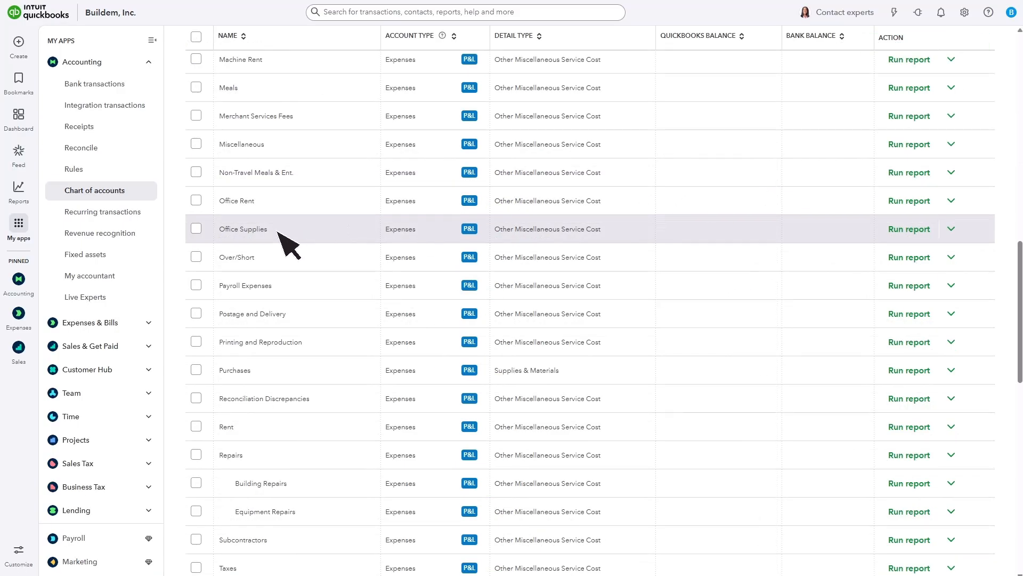
pyautogui.moveTo(769, 238)
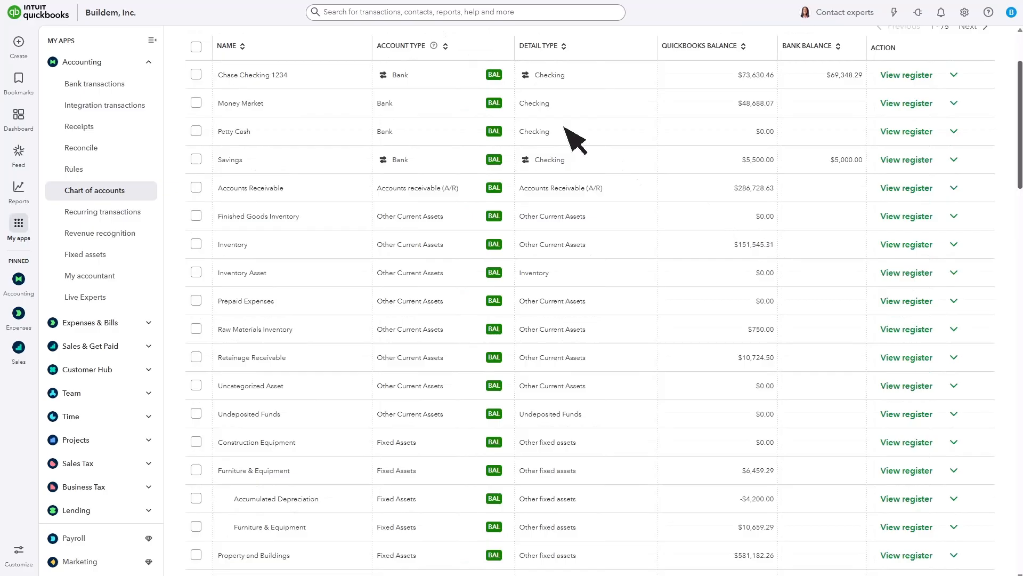
pyautogui.moveTo(472, 525)
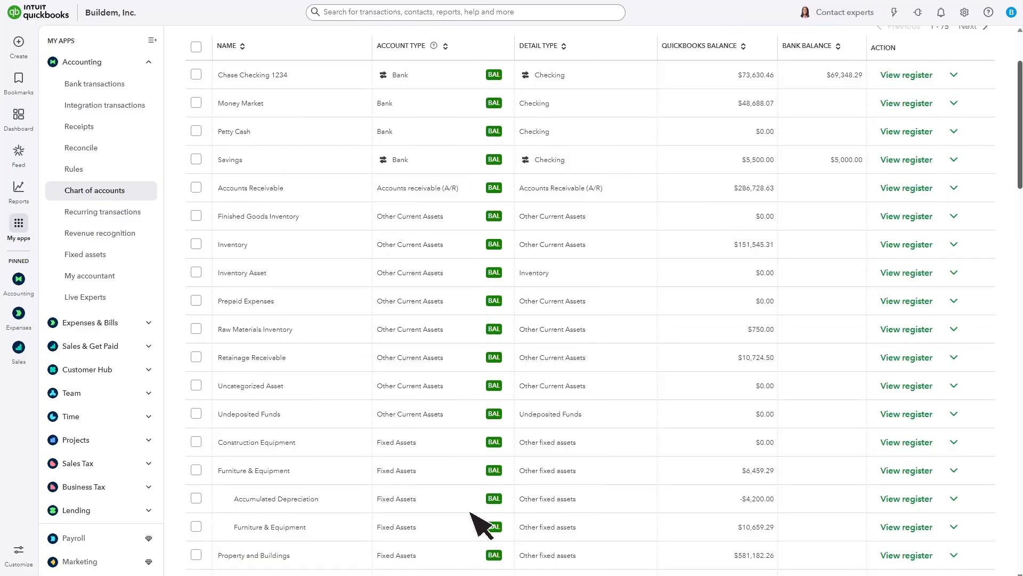
pyautogui.moveTo(477, 562)
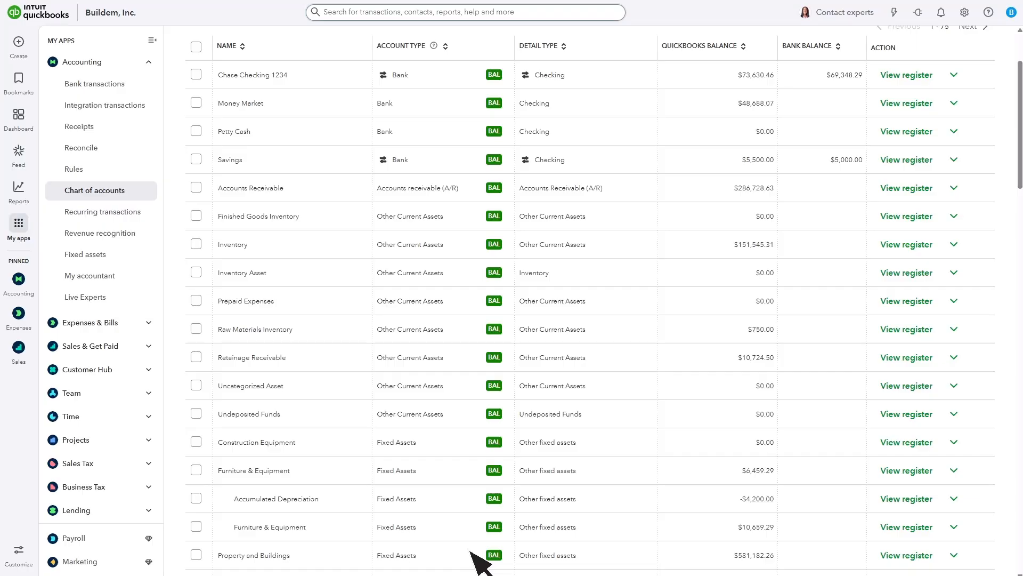
pyautogui.moveTo(477, 561)
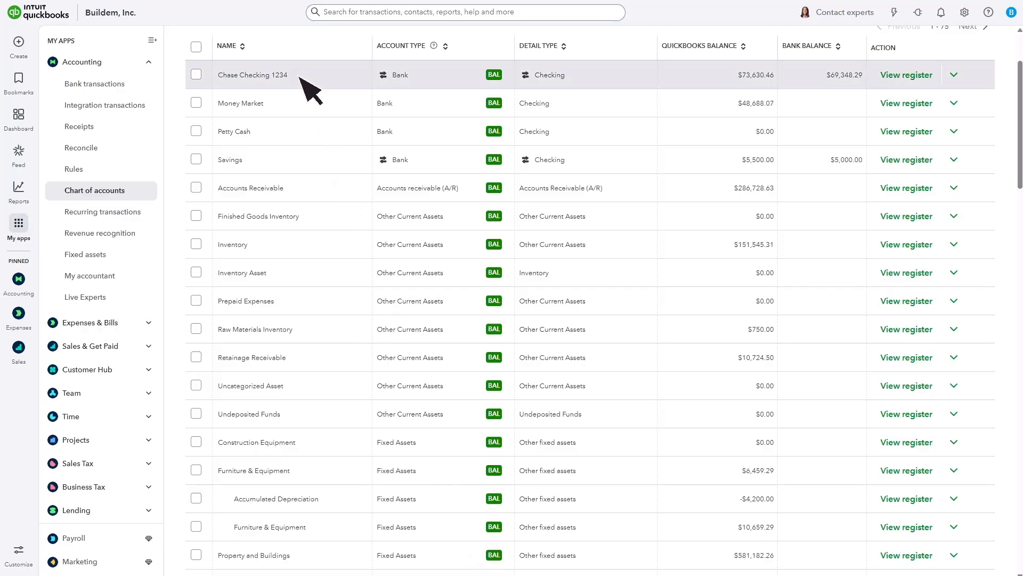
pyautogui.moveTo(784, 82)
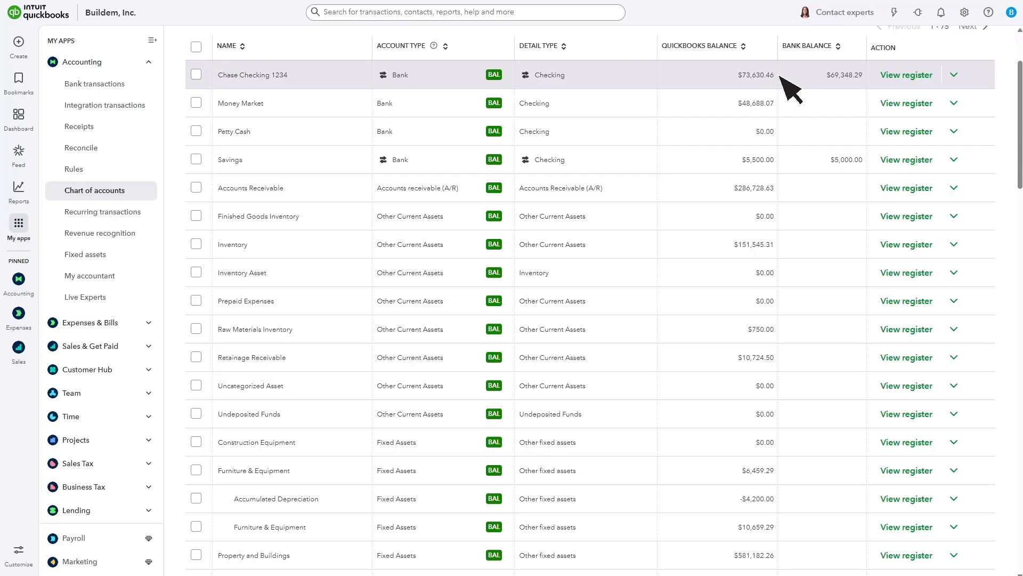
# Scroll the Chart of accounts past Owner's Equity down to the Advertising expense subaccounts.
pyautogui.scroll(-3)
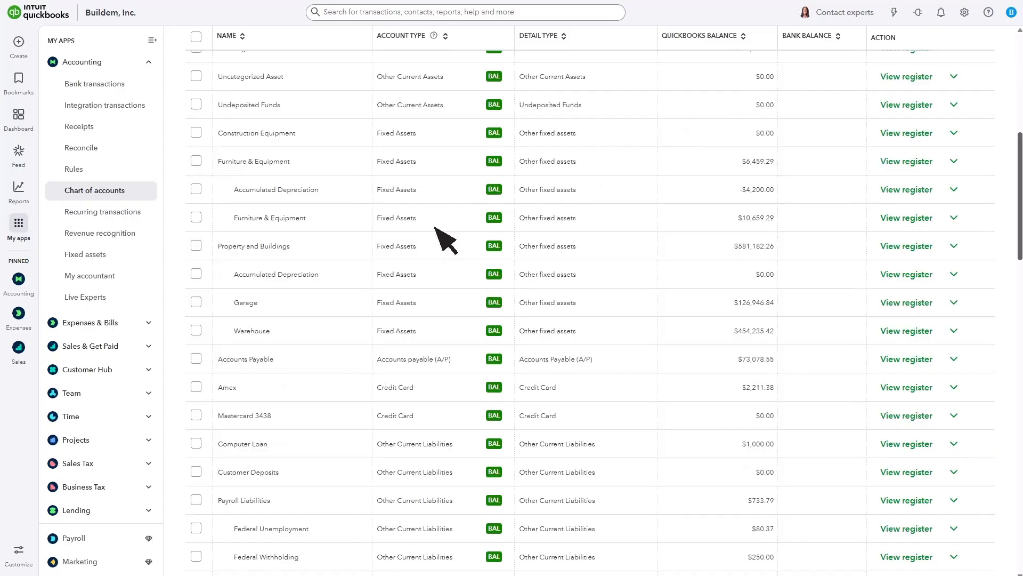
pyautogui.moveTo(290, 326)
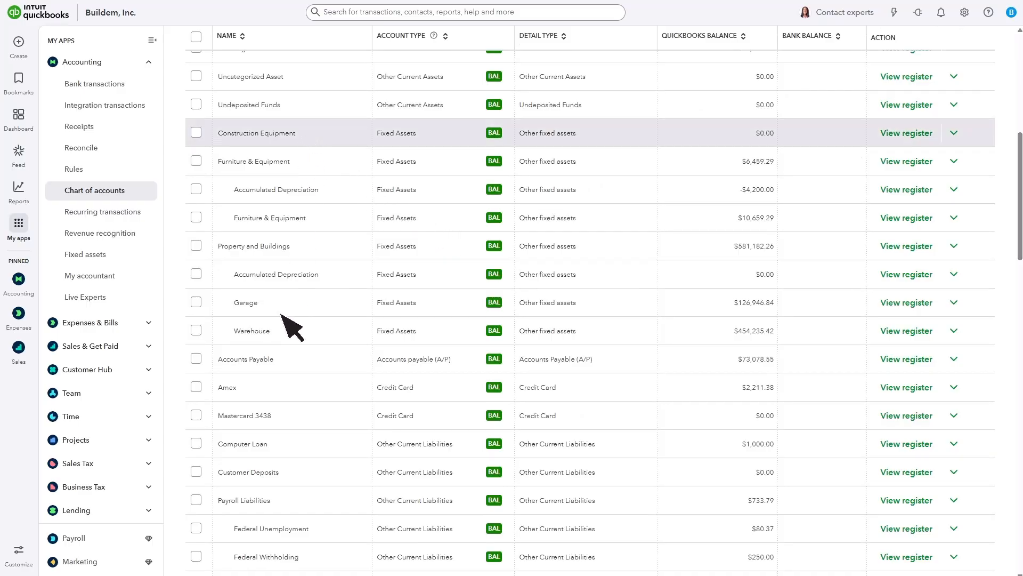
pyautogui.scroll(-3)
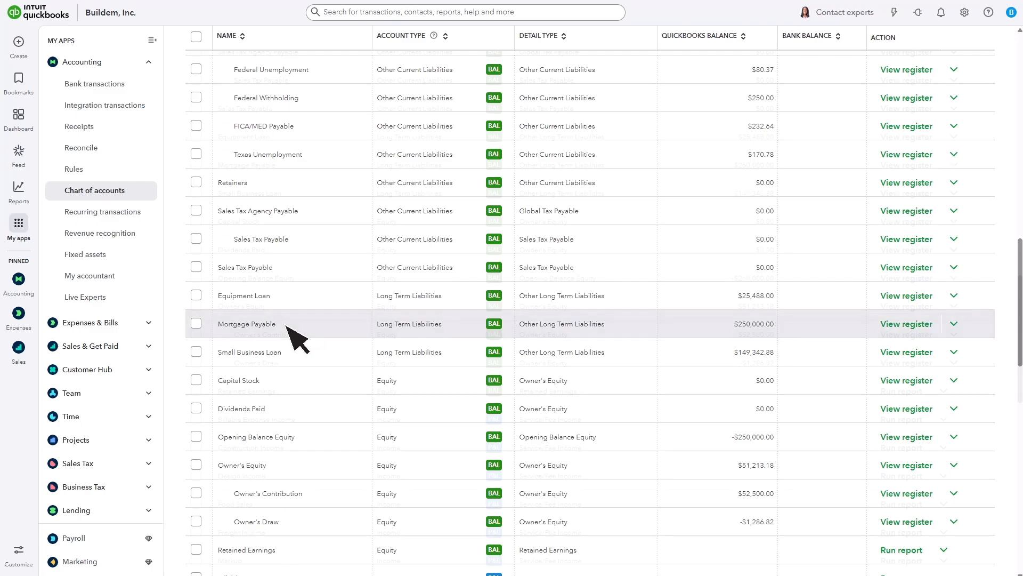
pyautogui.scroll(-3)
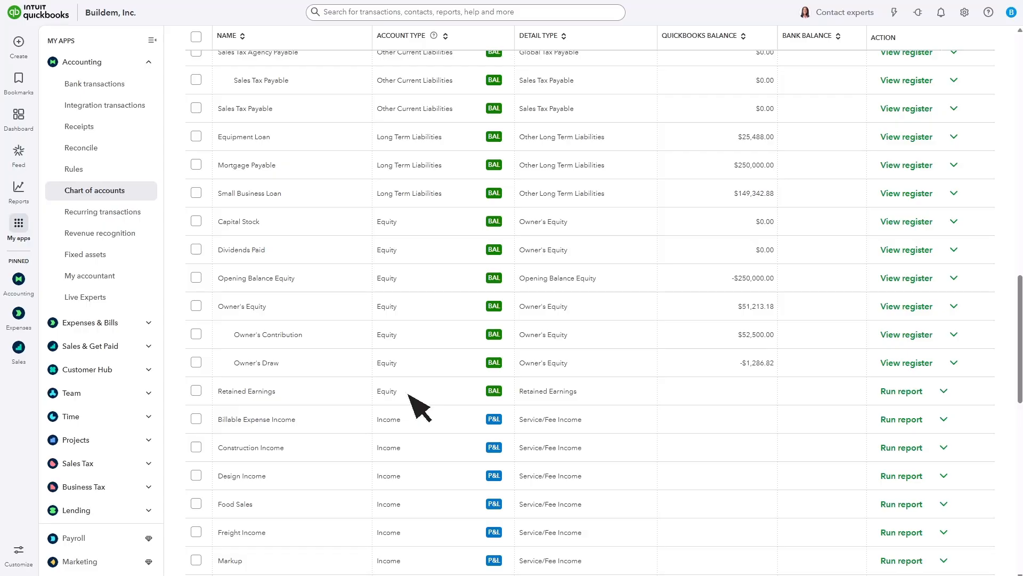
pyautogui.moveTo(412, 403)
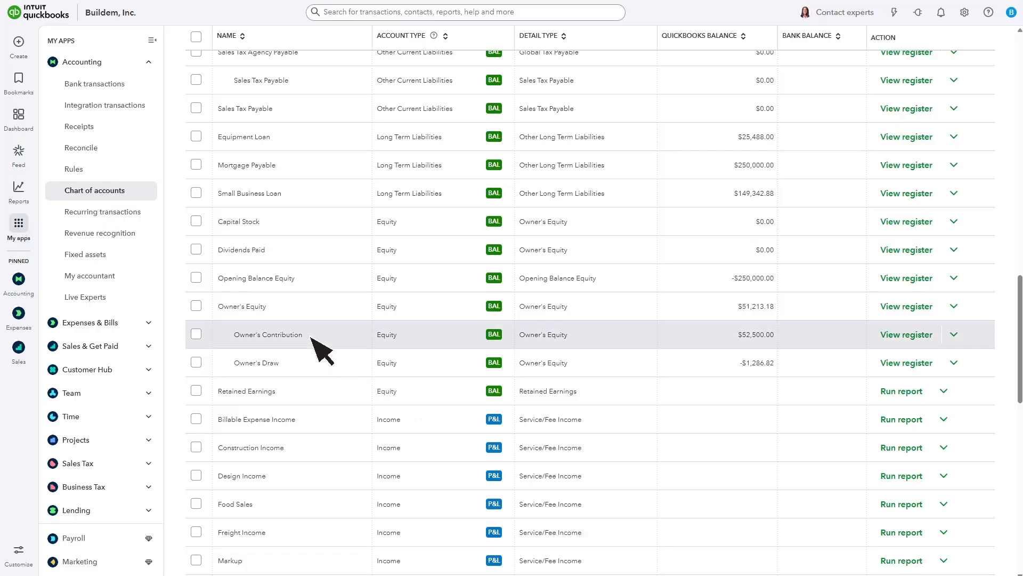
pyautogui.moveTo(293, 375)
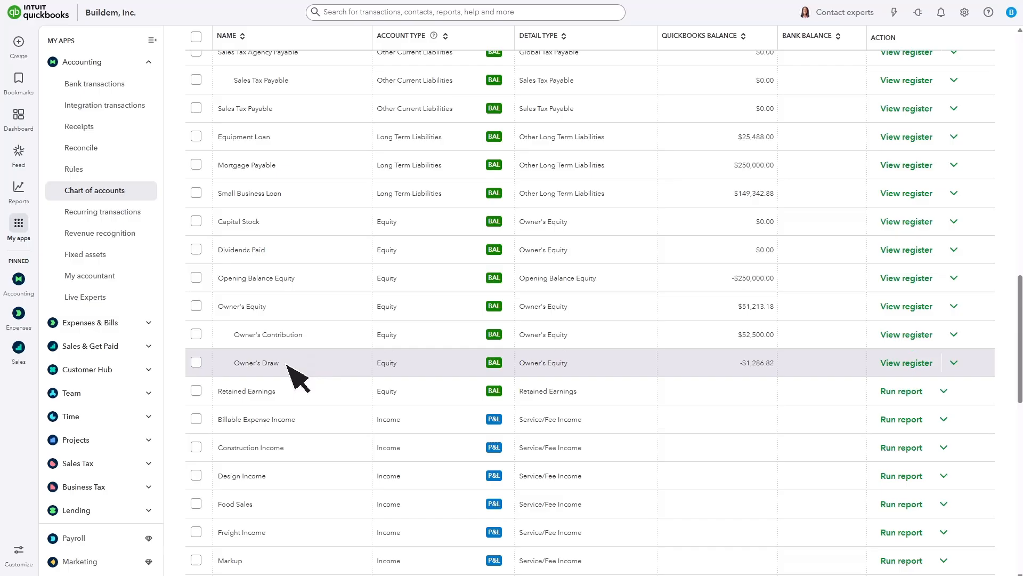
pyautogui.scroll(-3)
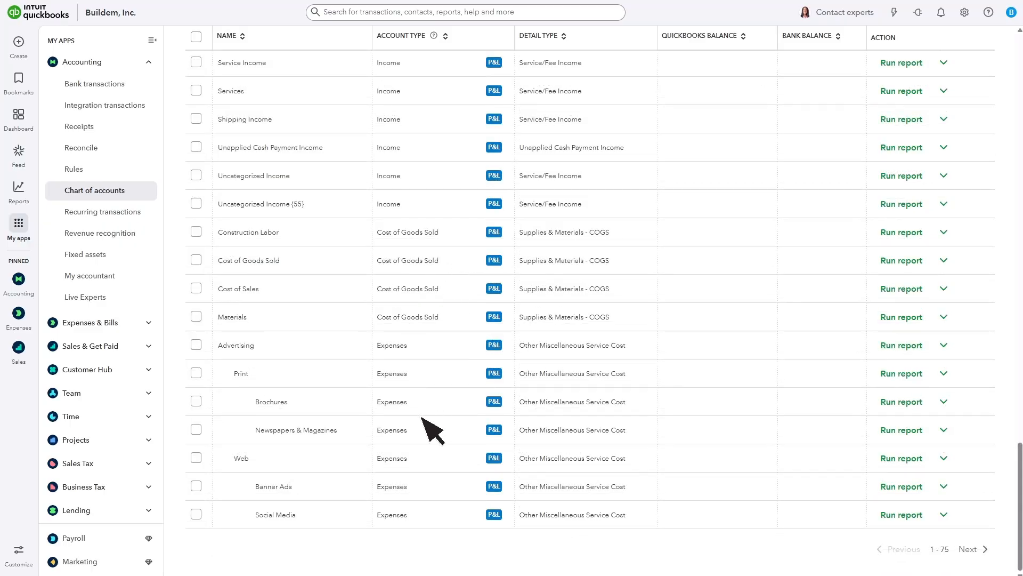
pyautogui.moveTo(772, 244)
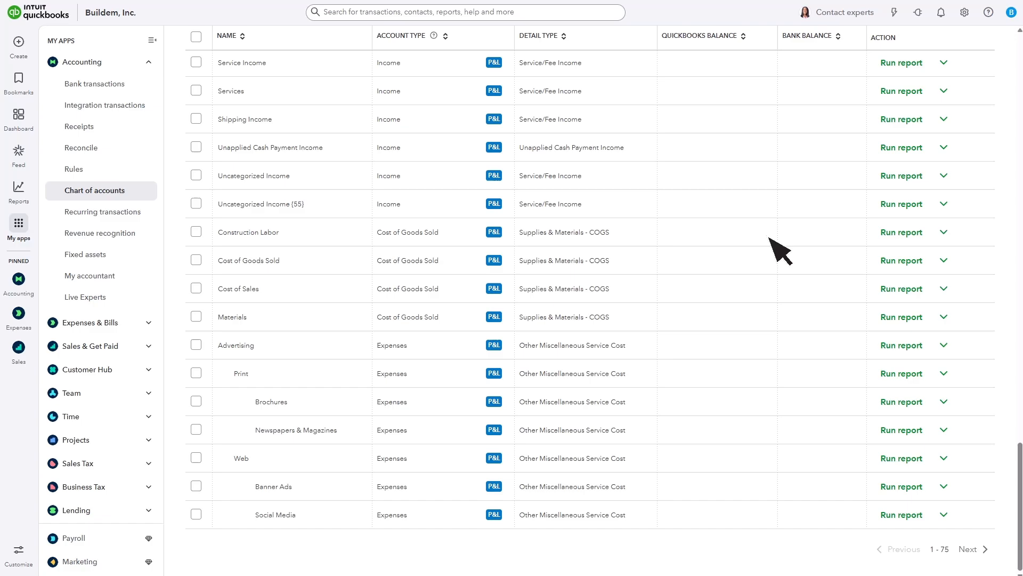
pyautogui.moveTo(770, 538)
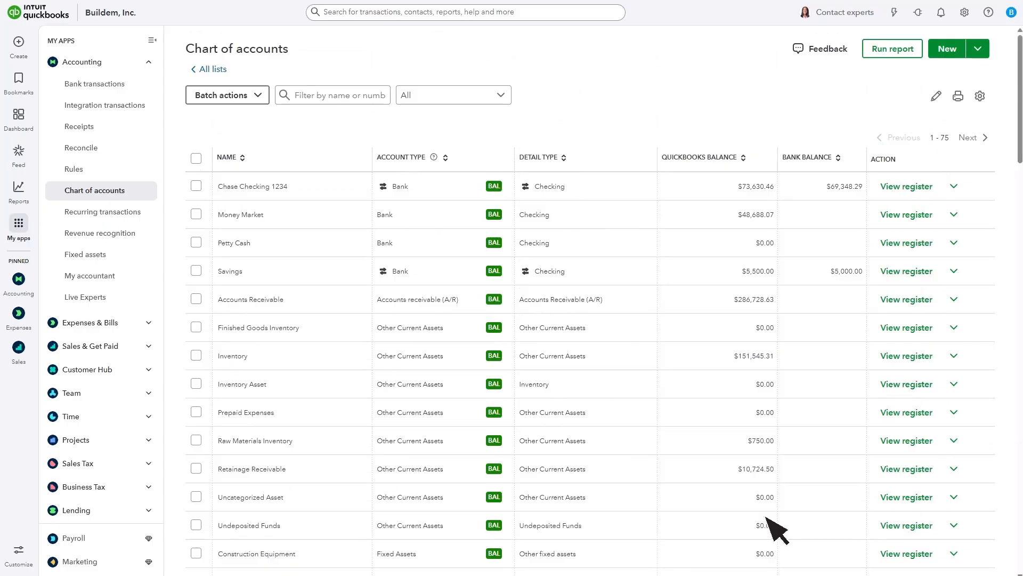
pyautogui.moveTo(966, 69)
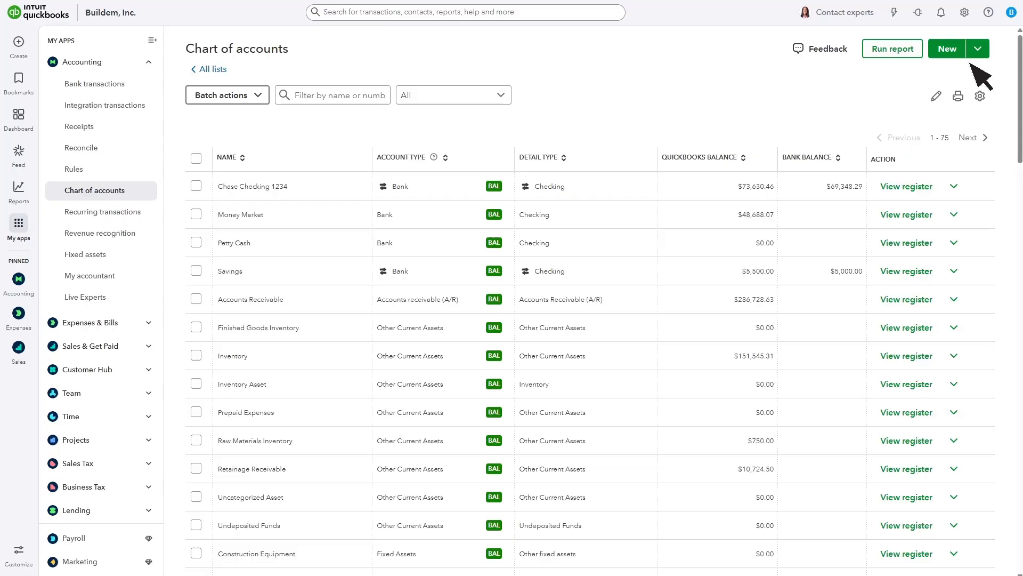
pyautogui.moveTo(102, 188)
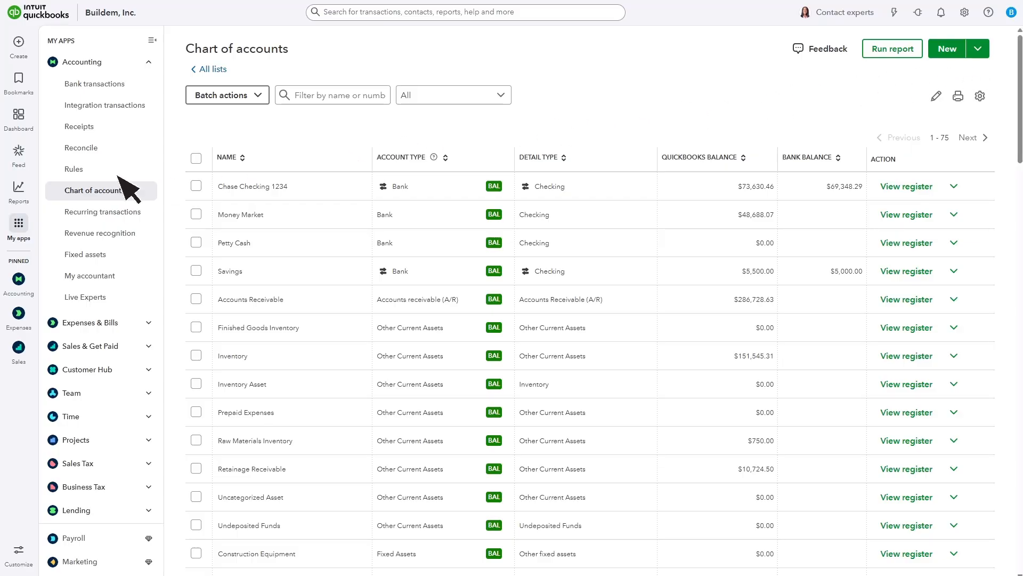
# Open the Profit and Loss report from Reports and scroll to the $163,356.46 net income.
pyautogui.click(18, 190)
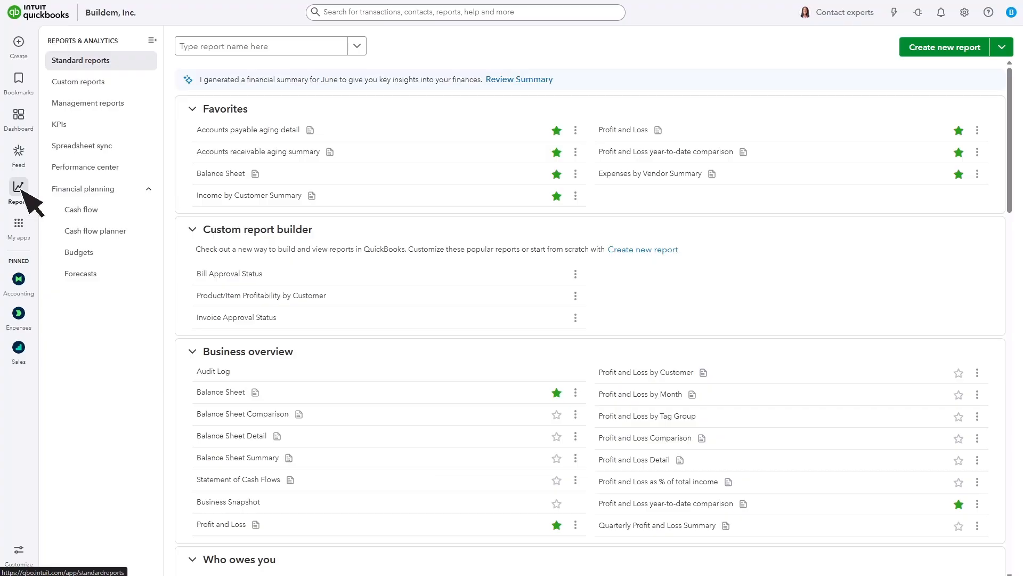
pyautogui.click(623, 130)
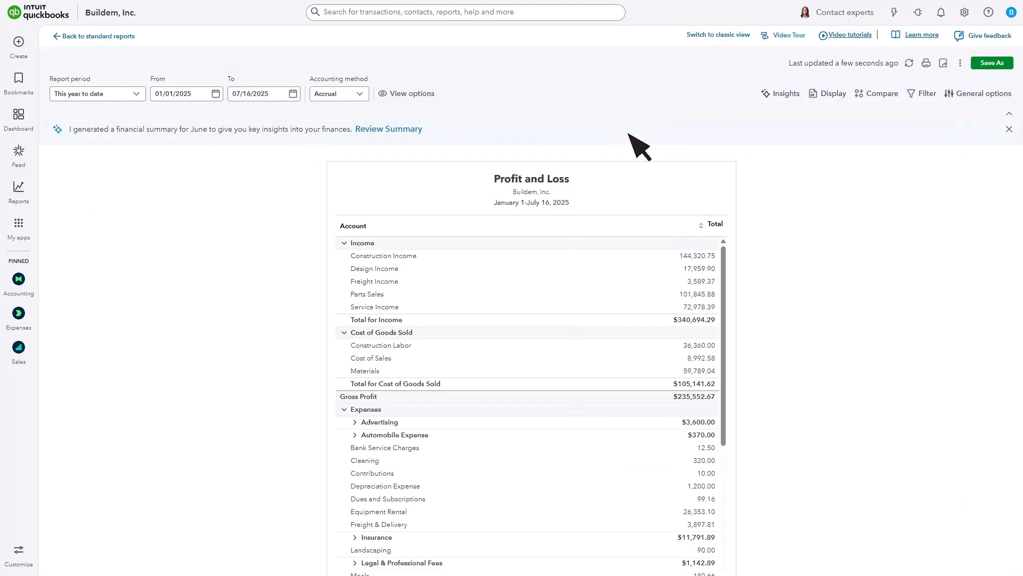
pyautogui.moveTo(438, 271)
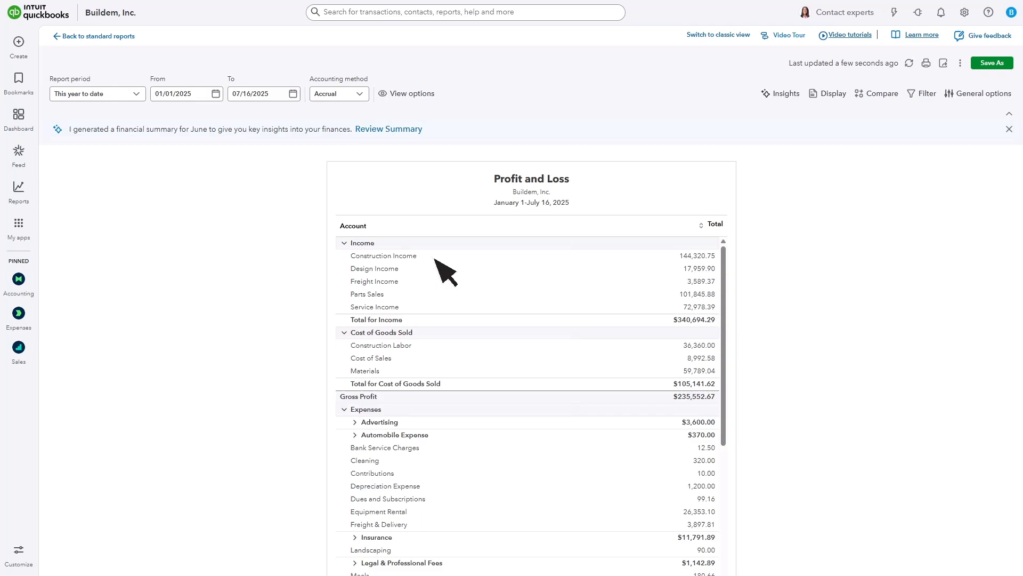
pyautogui.moveTo(441, 424)
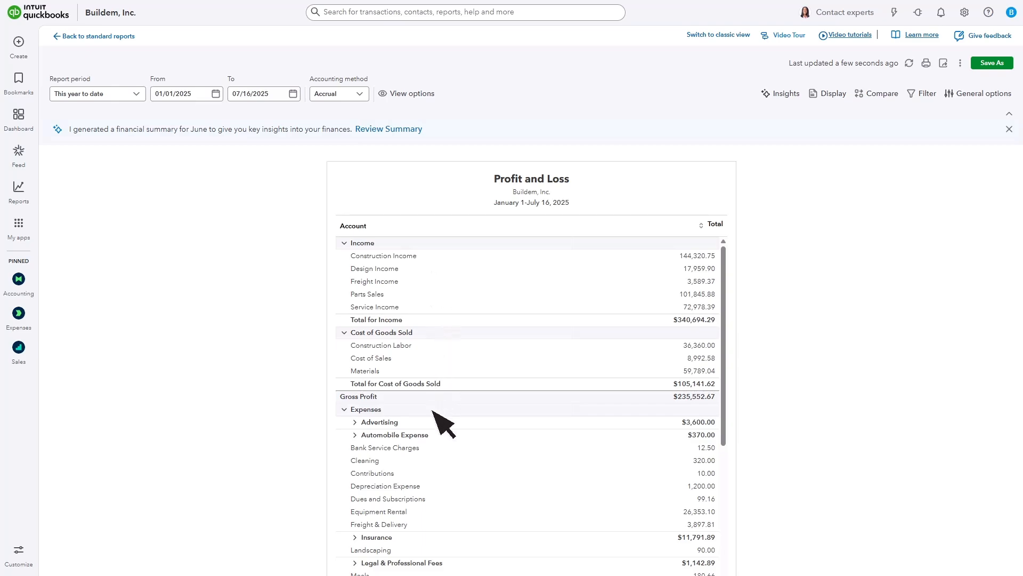
pyautogui.moveTo(440, 538)
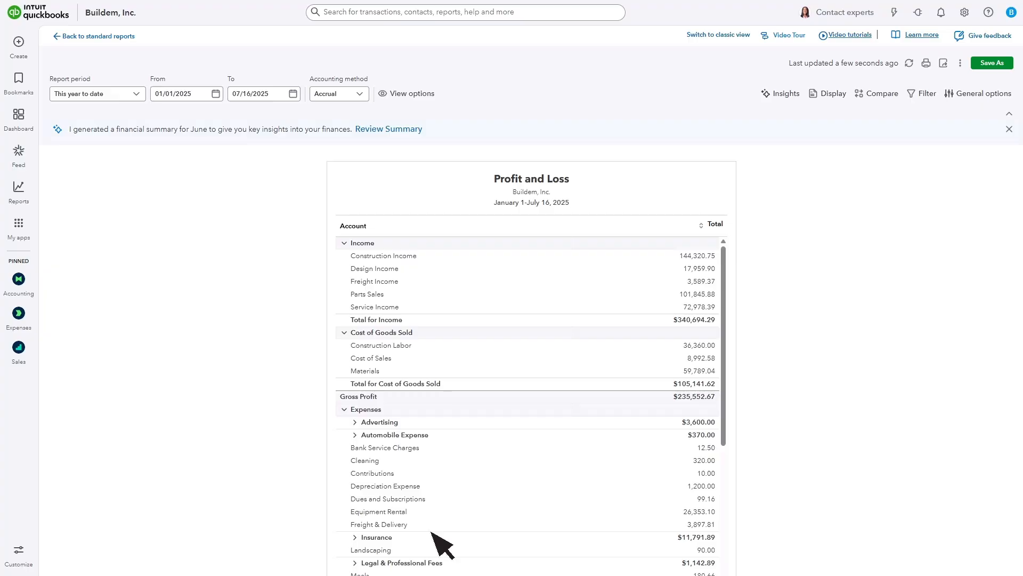
pyautogui.moveTo(417, 332)
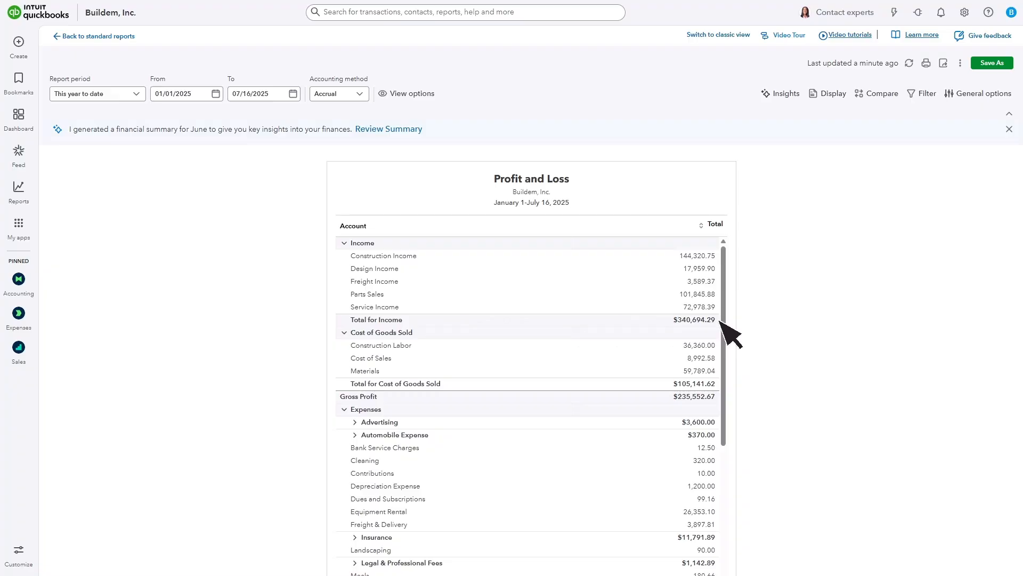
pyautogui.scroll(-3)
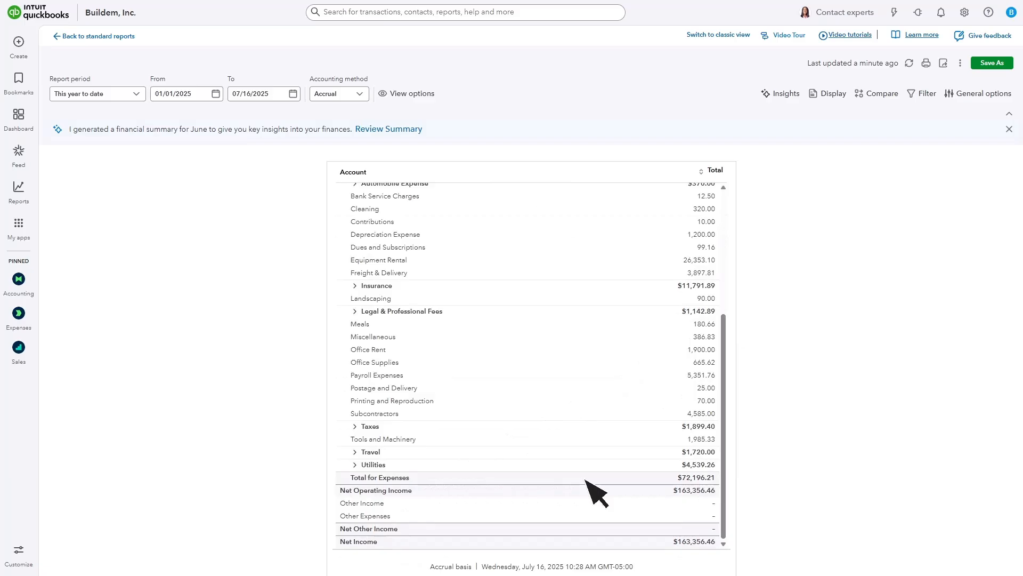
pyautogui.moveTo(731, 497)
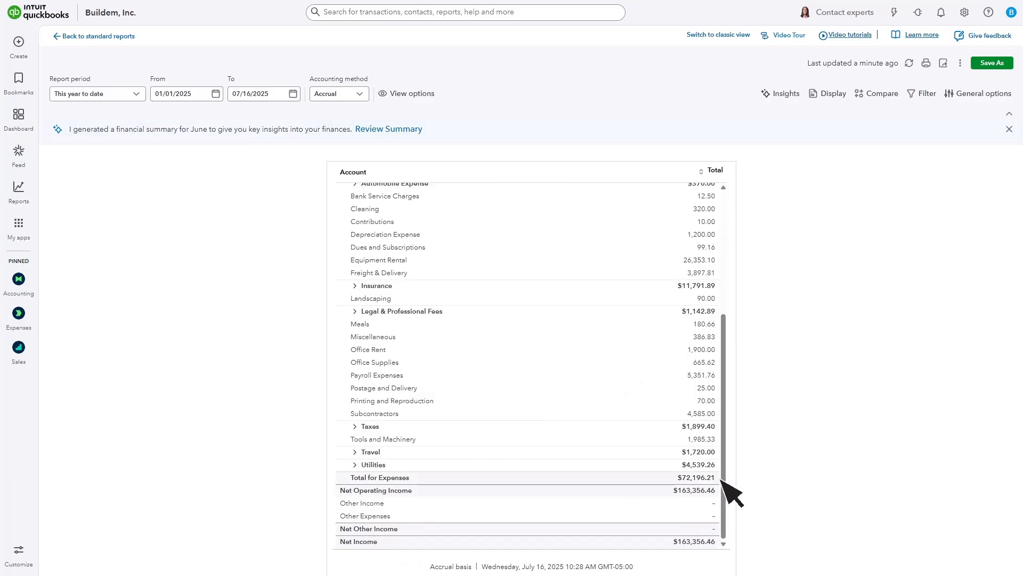
pyautogui.moveTo(431, 383)
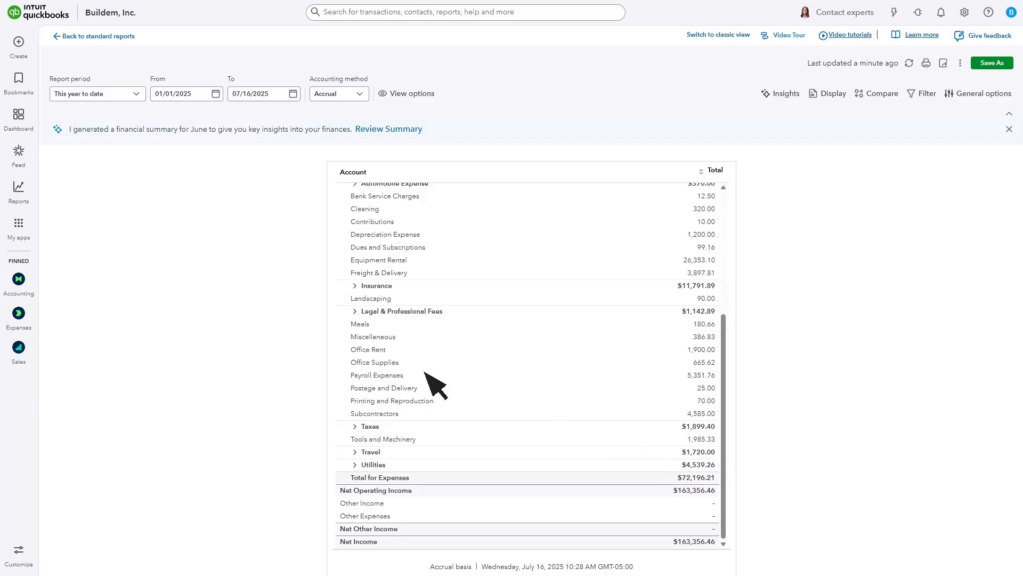
pyautogui.moveTo(731, 378)
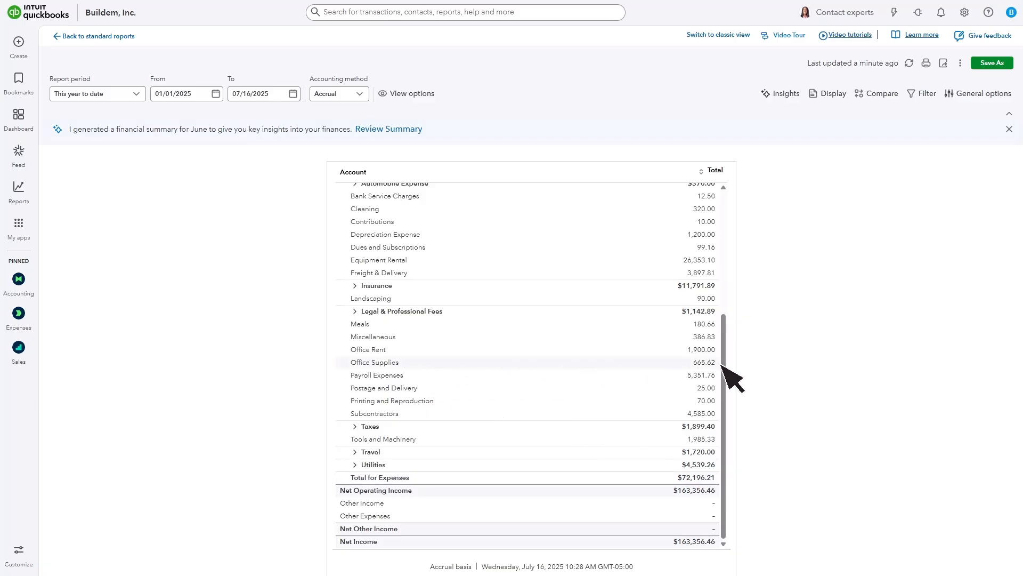
pyautogui.moveTo(559, 469)
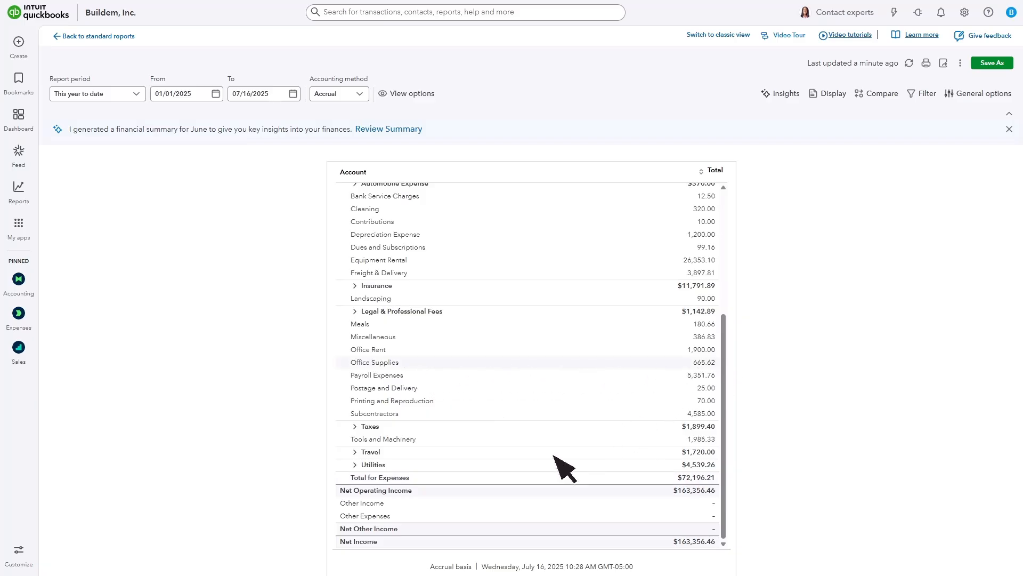